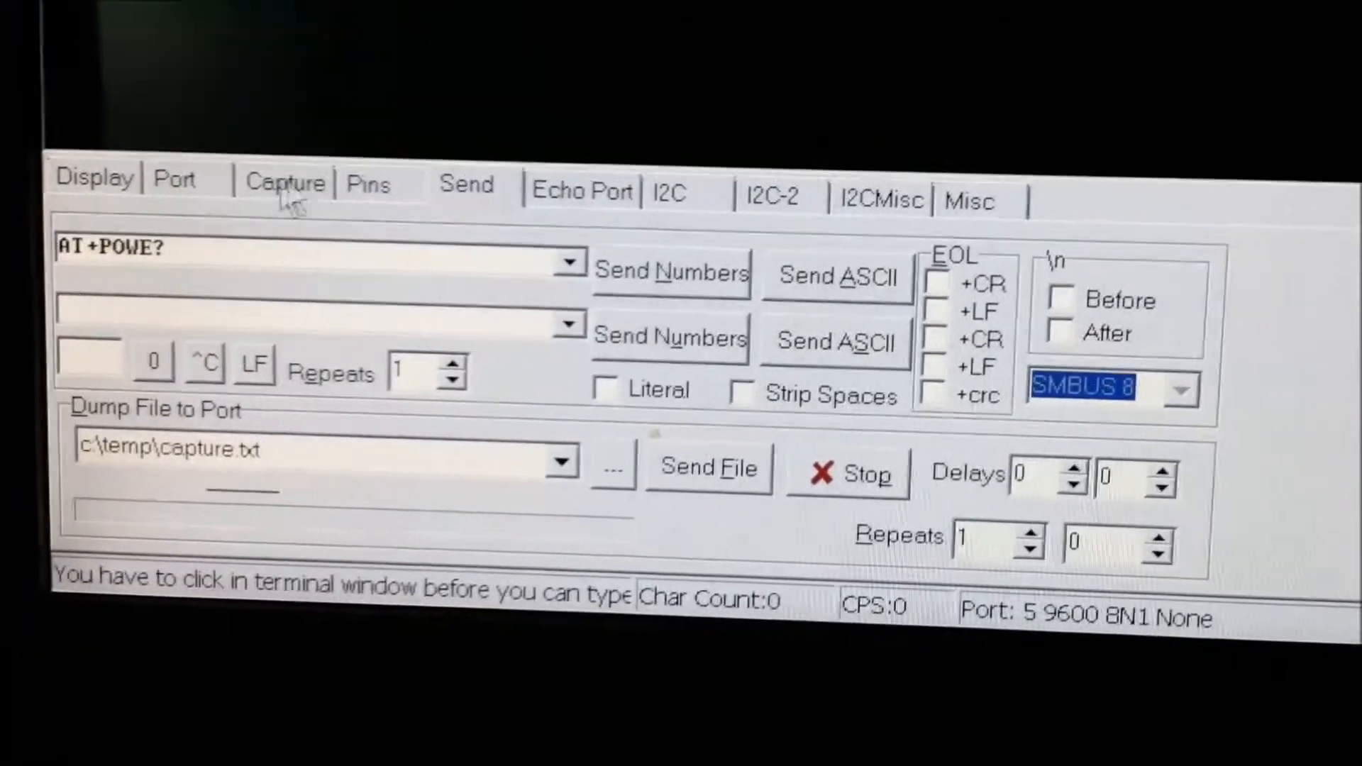
Review the Port settings: port 5, 9600 baud, no parity, 8 data bits, 1 stop bit, no flow control.
left_click(173, 180)
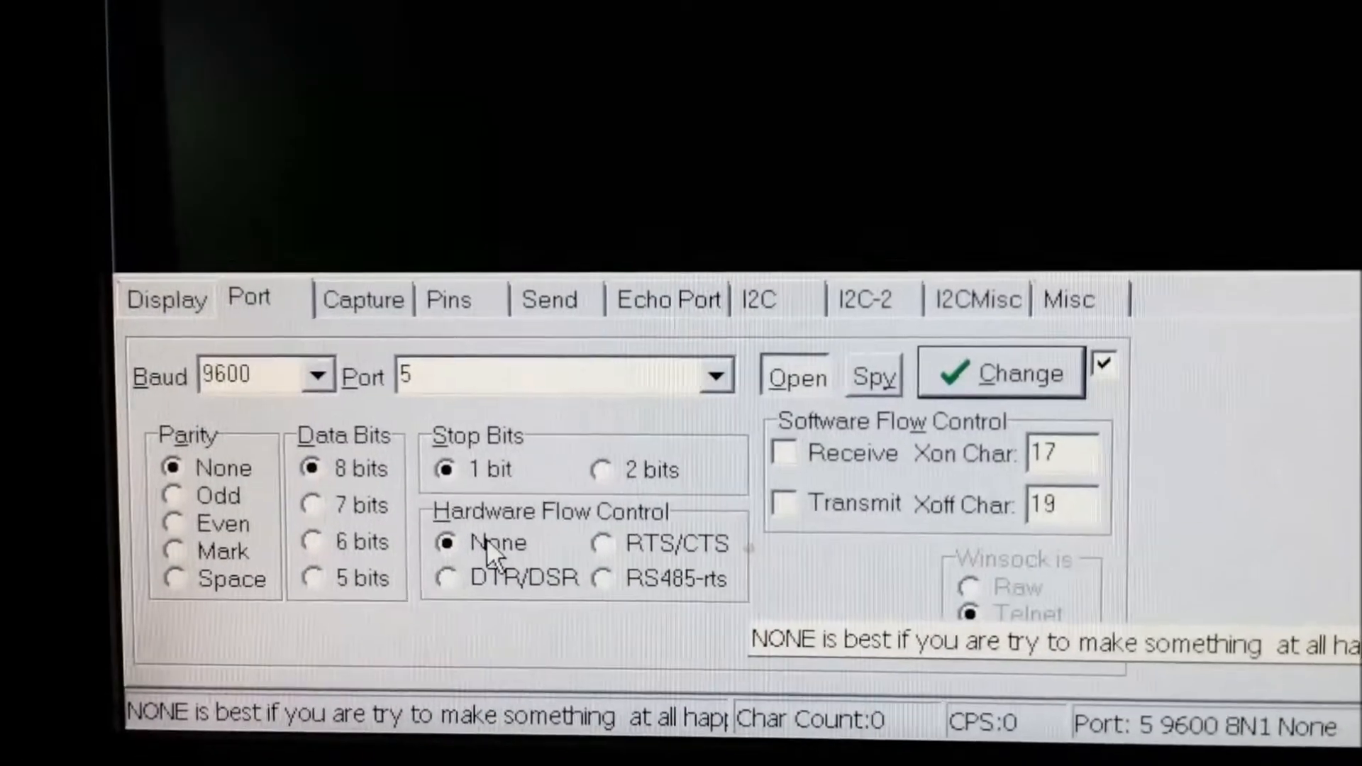
From the Send tab, transmit AT+POWE? as ASCII to the HM-10 on port 5.
left_click(550, 299)
type("AT+")
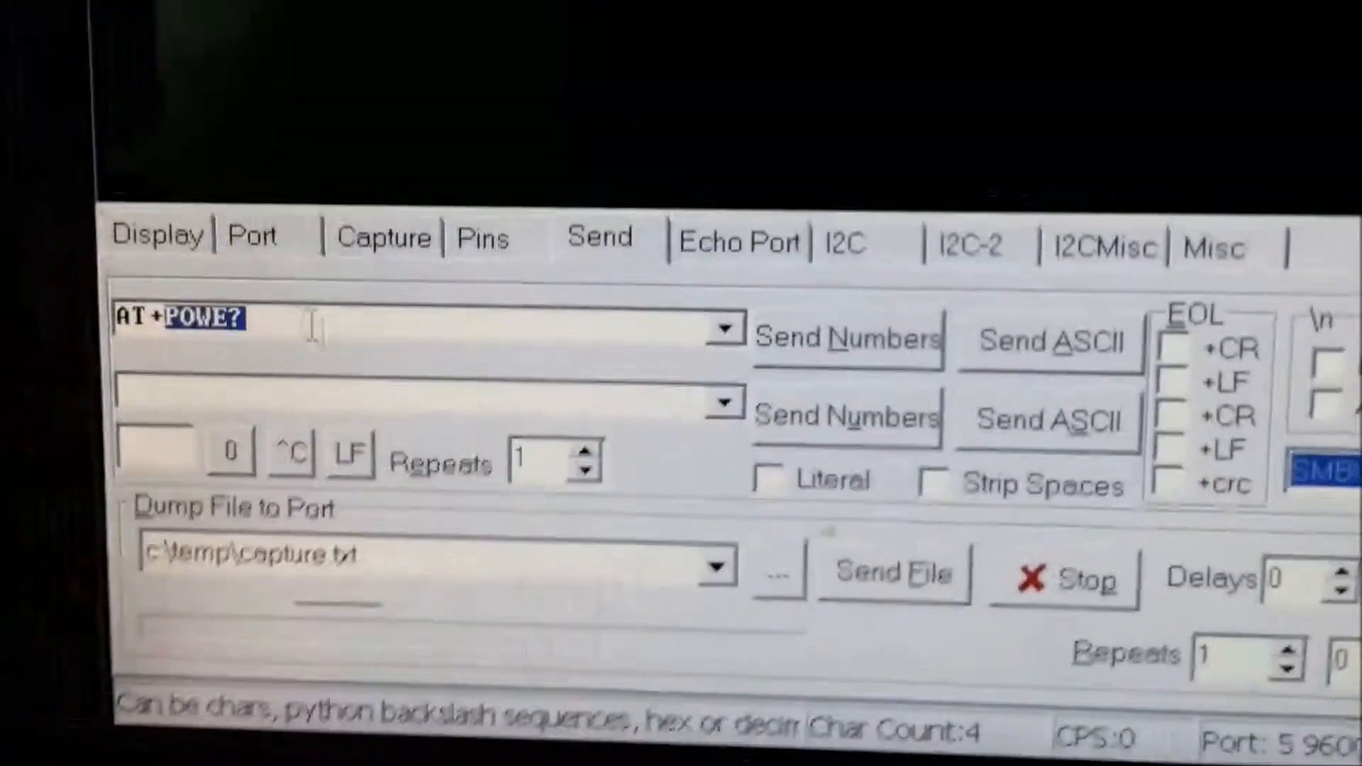
left_click(951, 339)
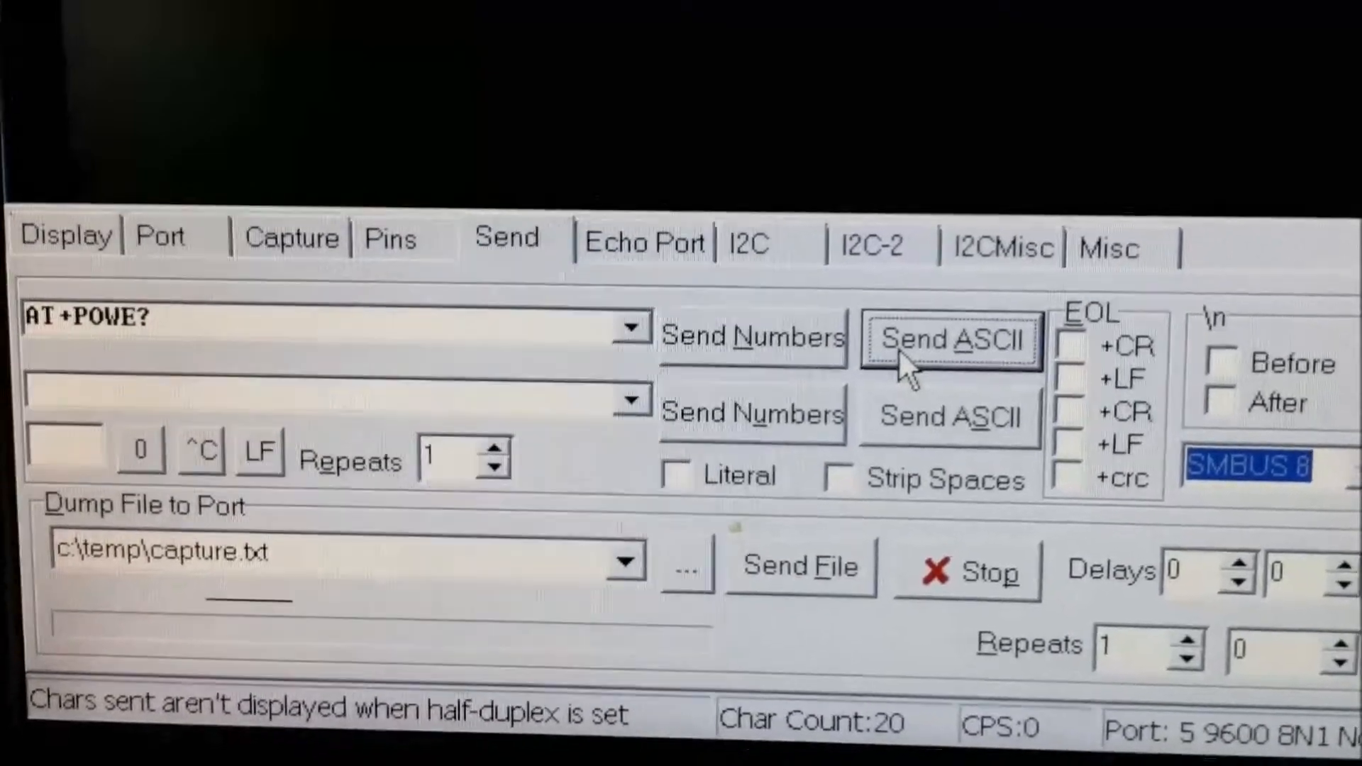